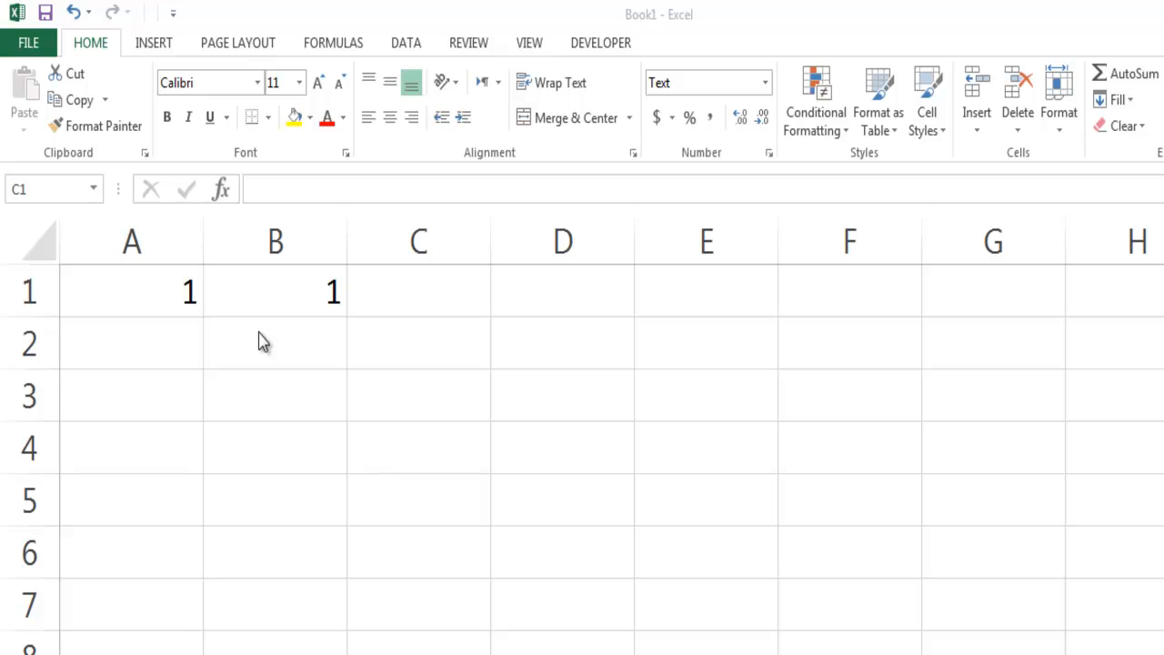
mouse_move(175, 293)
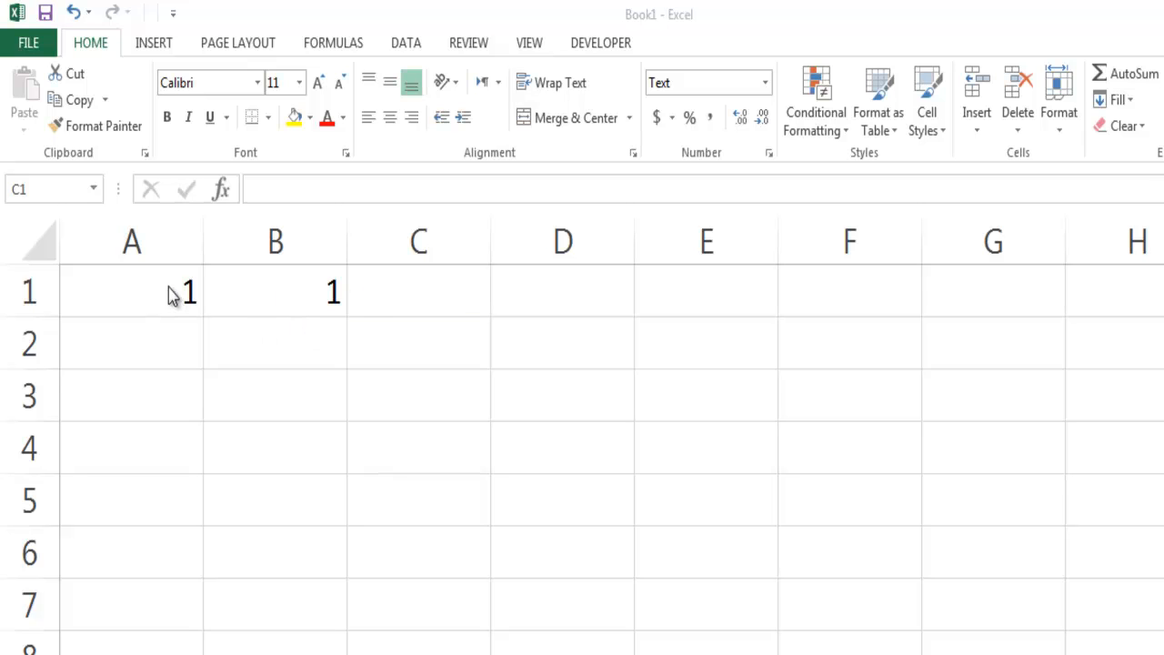
Step: Enter =B1+A1 in cell C1 by referencing B1 and A1, then reselect C1
click(419, 291)
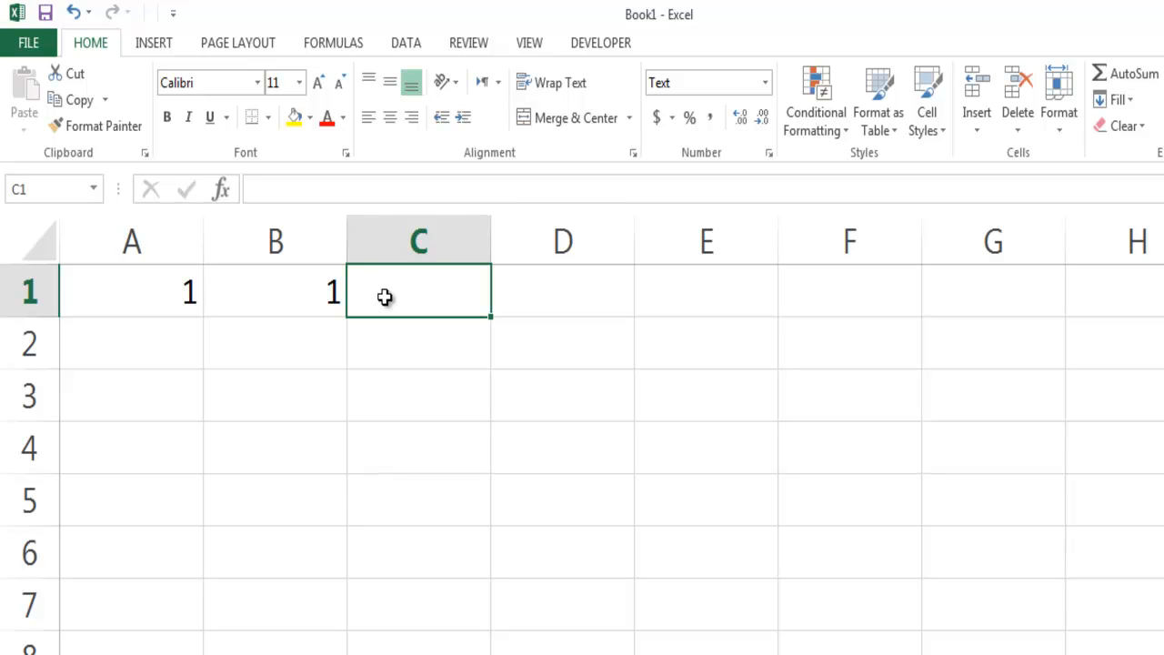
text(=)
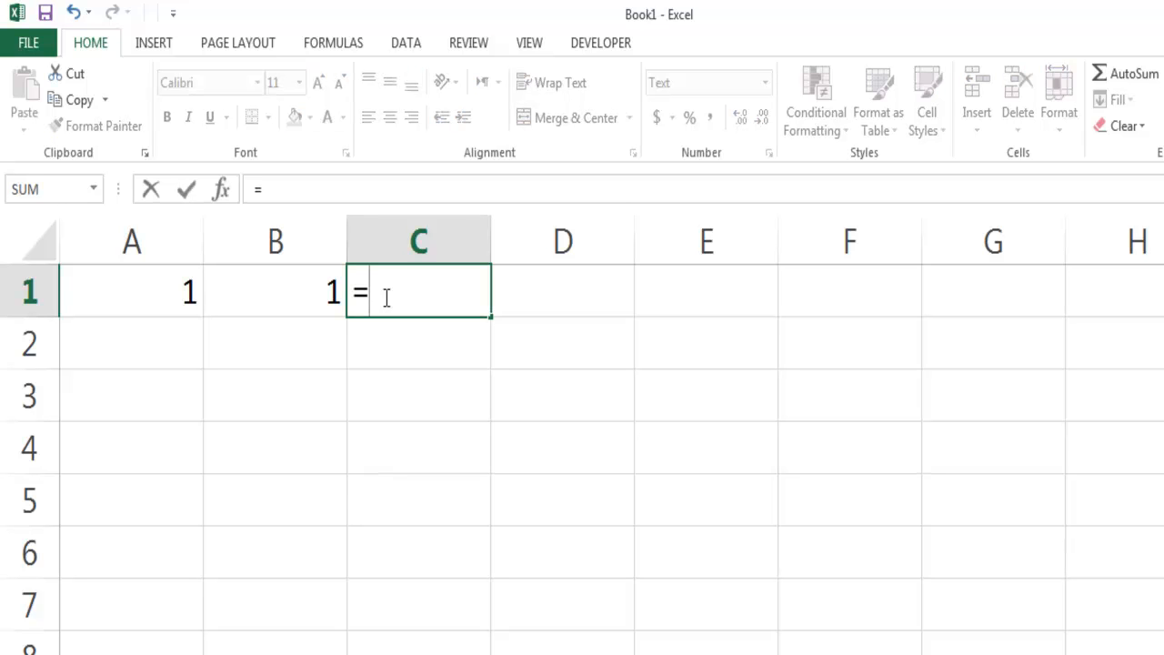
click(277, 291)
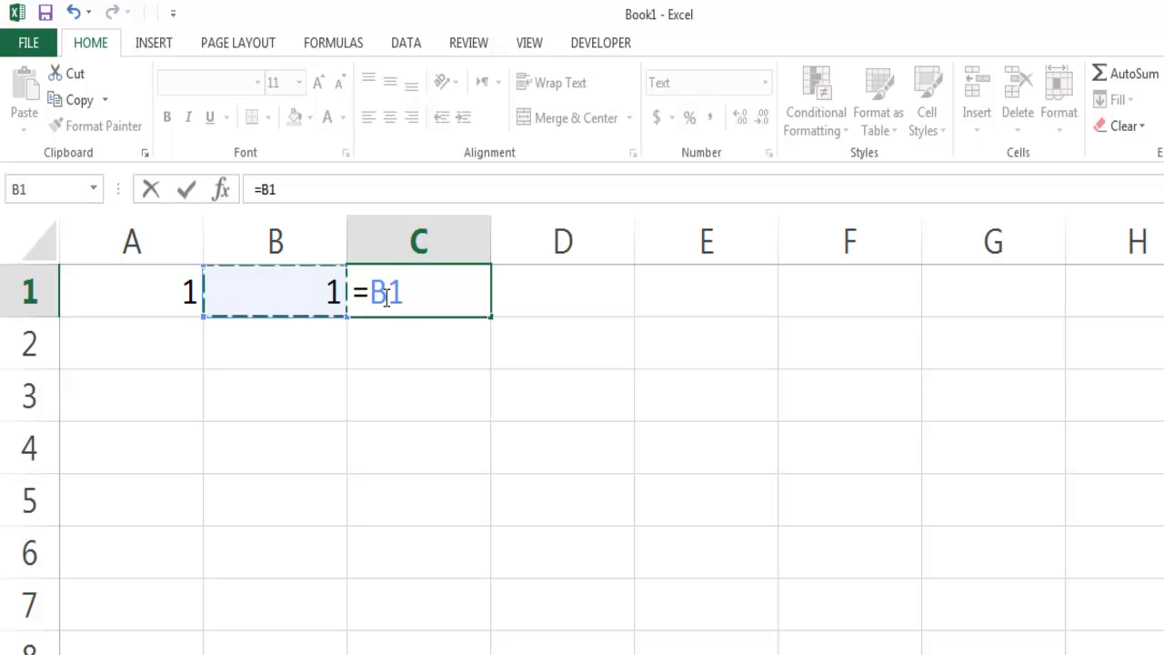
click(131, 291)
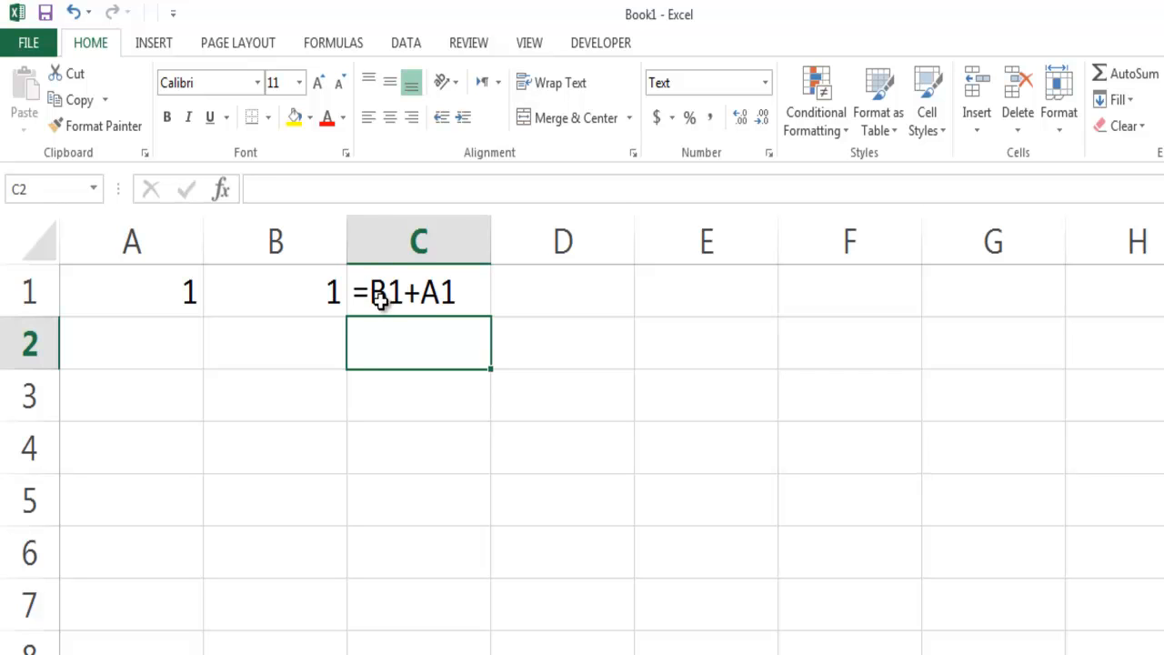
click(419, 291)
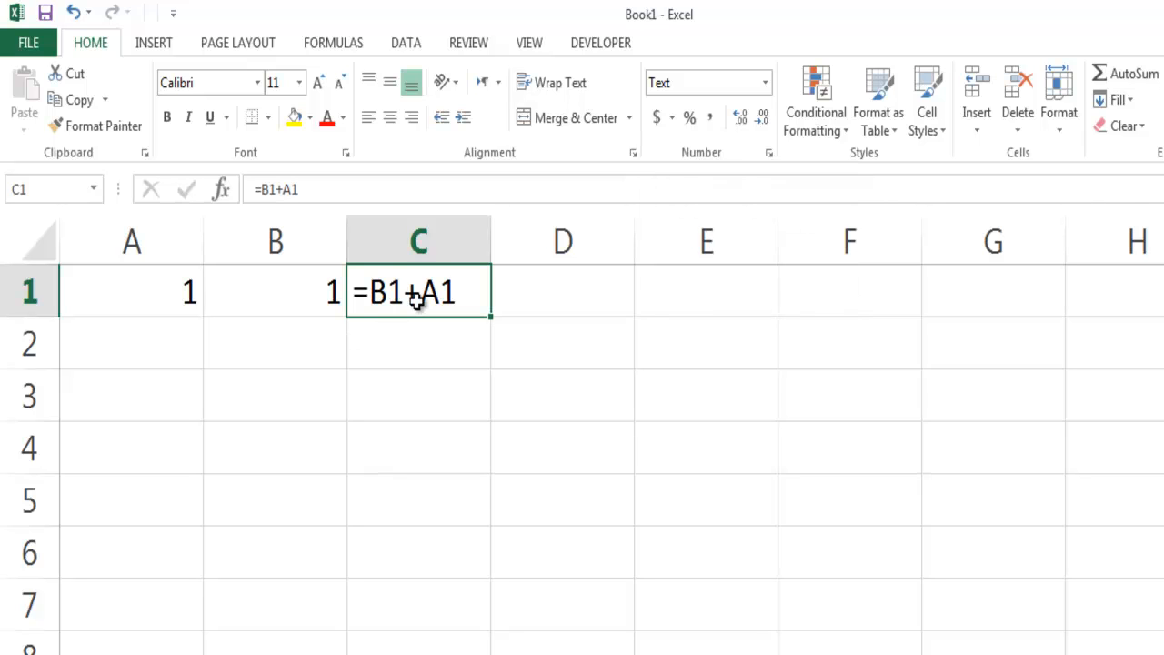
mouse_move(765, 82)
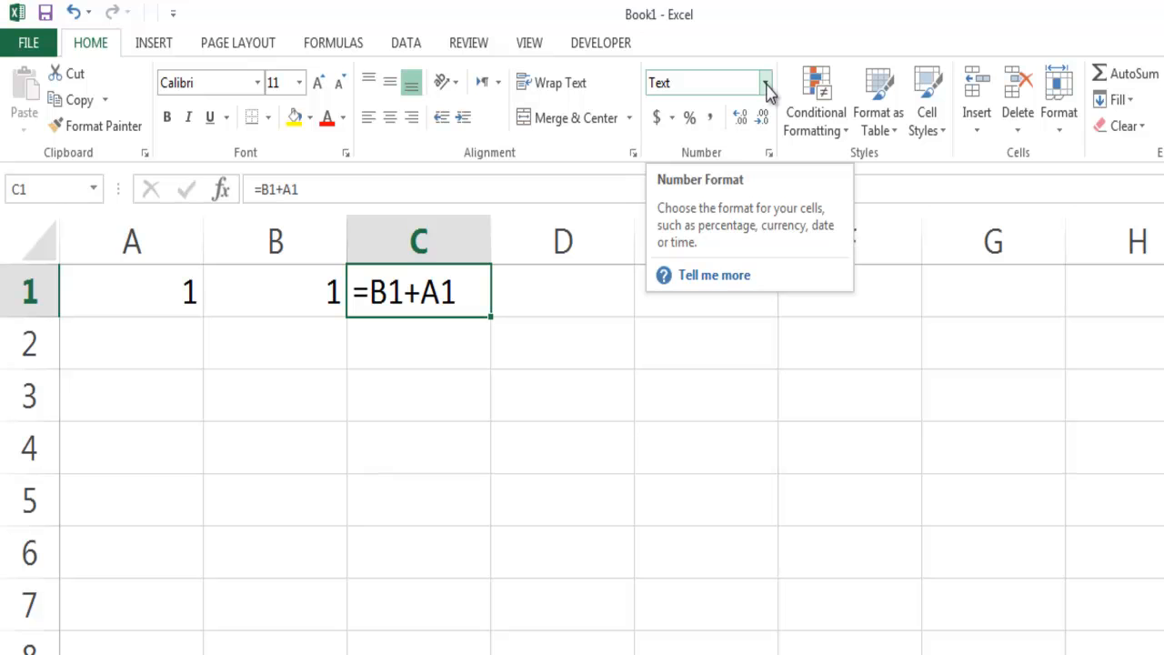
Step: Show the Number Format choices on the Home ribbon for cell C1
click(768, 81)
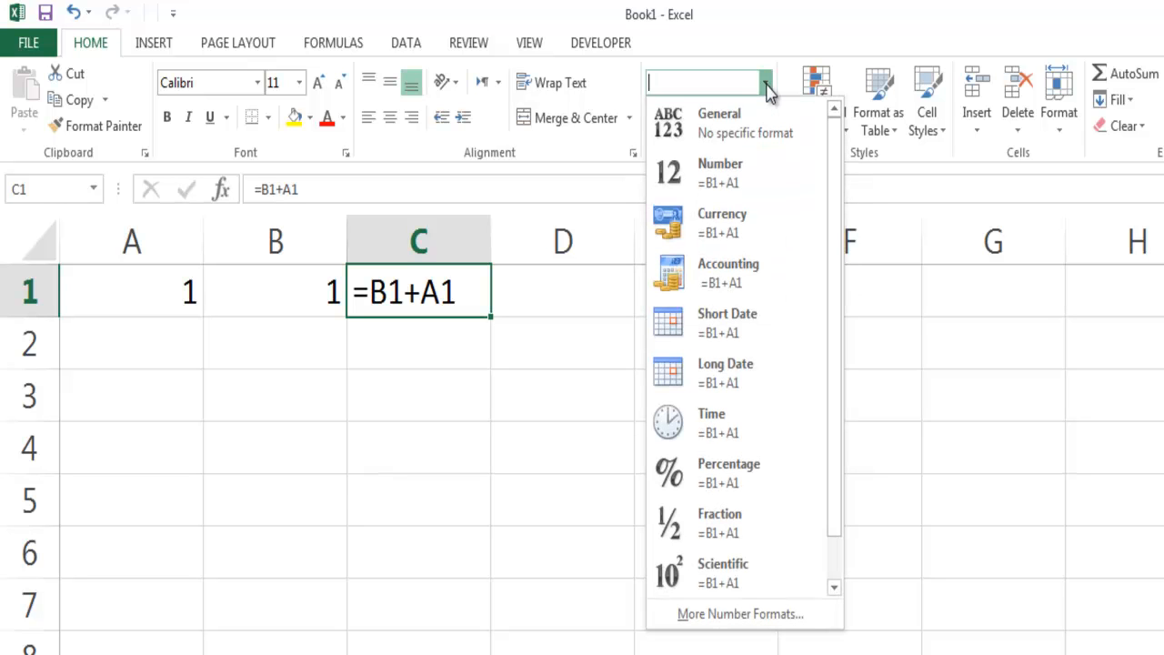
mouse_move(744, 118)
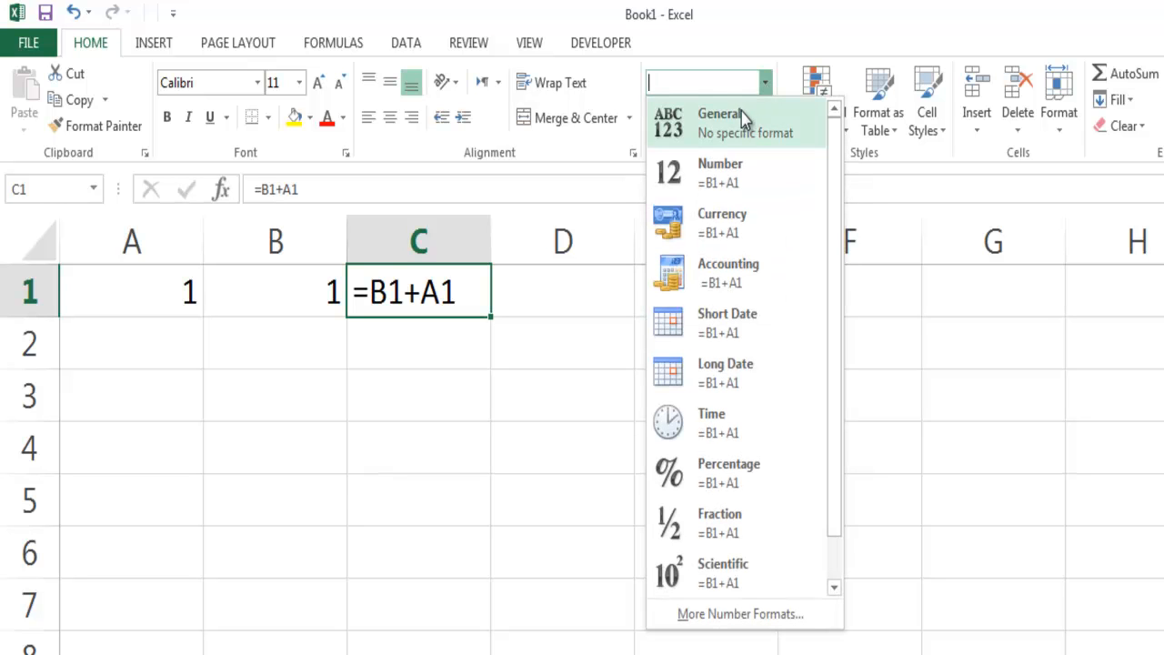
mouse_move(736, 71)
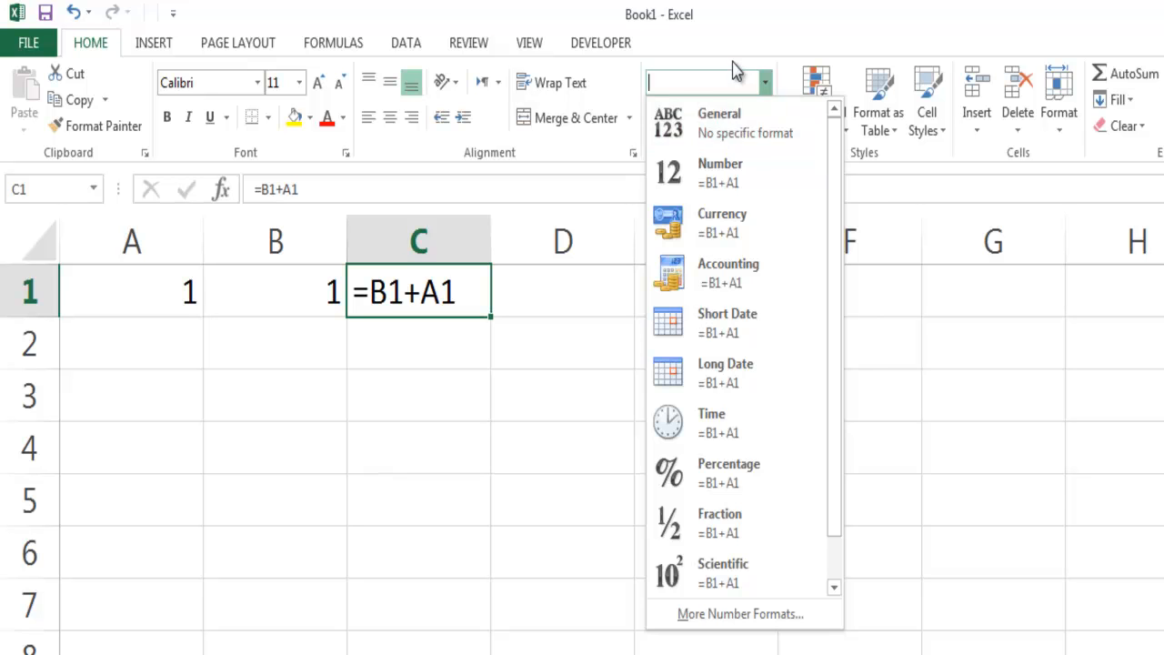
mouse_move(742, 123)
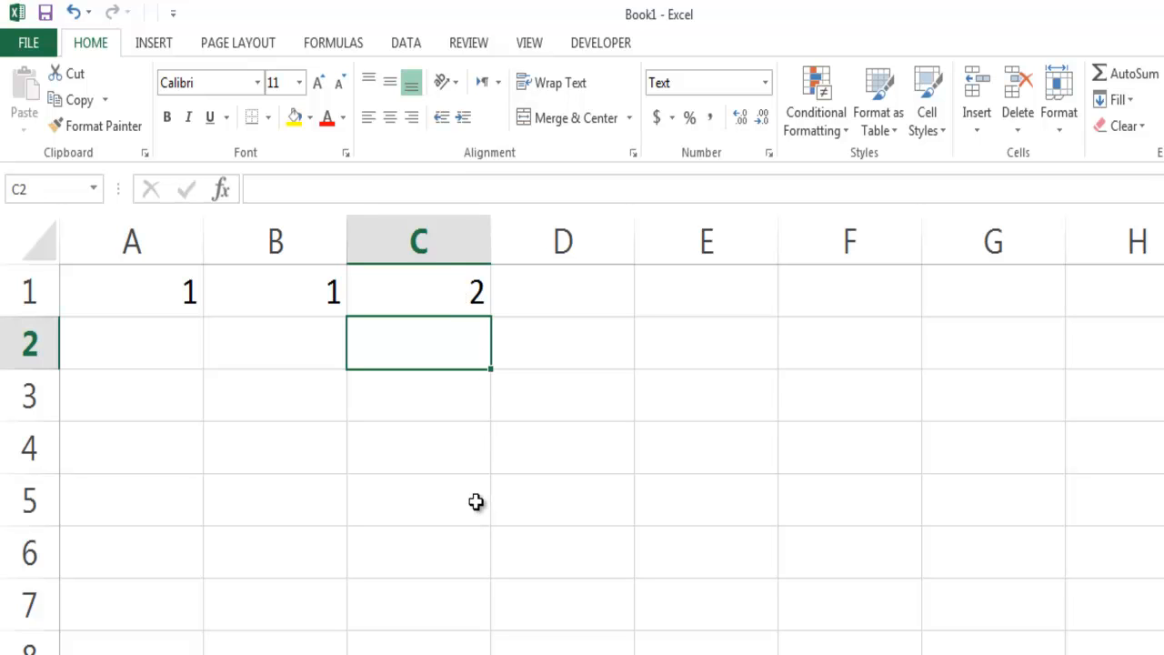
mouse_move(306, 380)
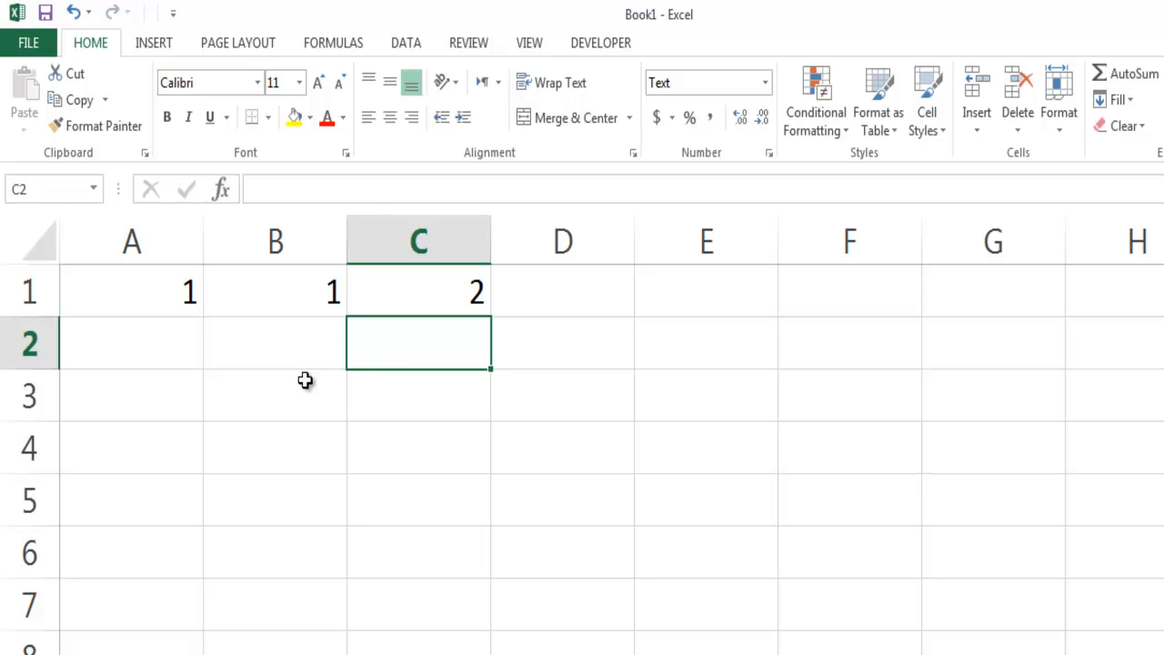
mouse_move(389, 535)
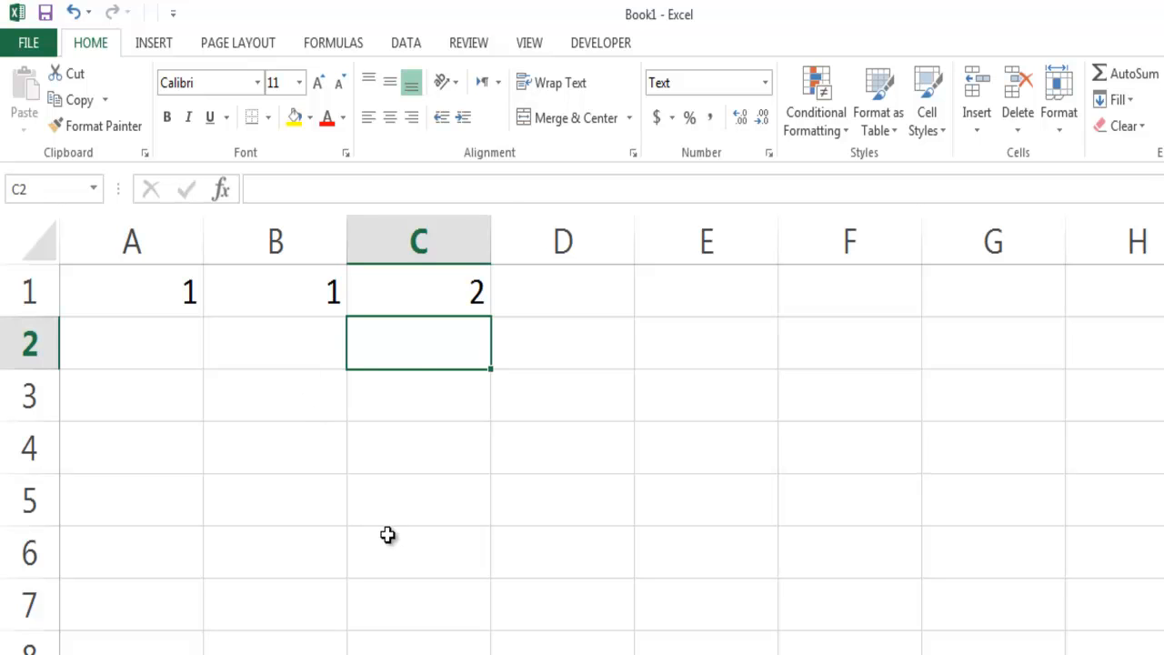